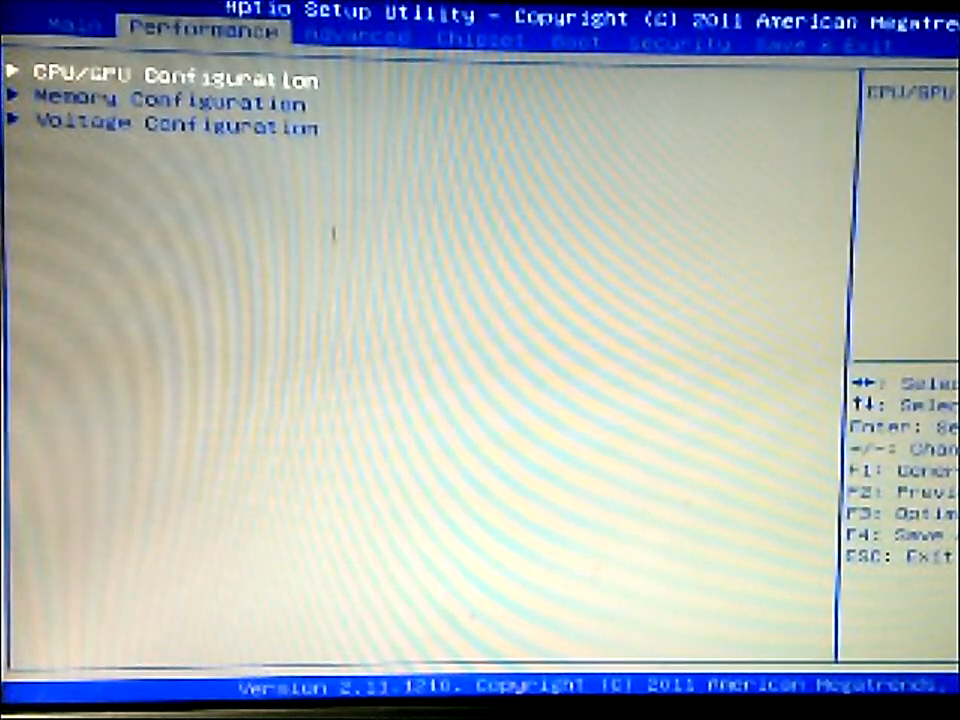
Open the CPU/GPU Configuration page showing graphics core ratio 22 and CPU core ratios 47
key("Down")
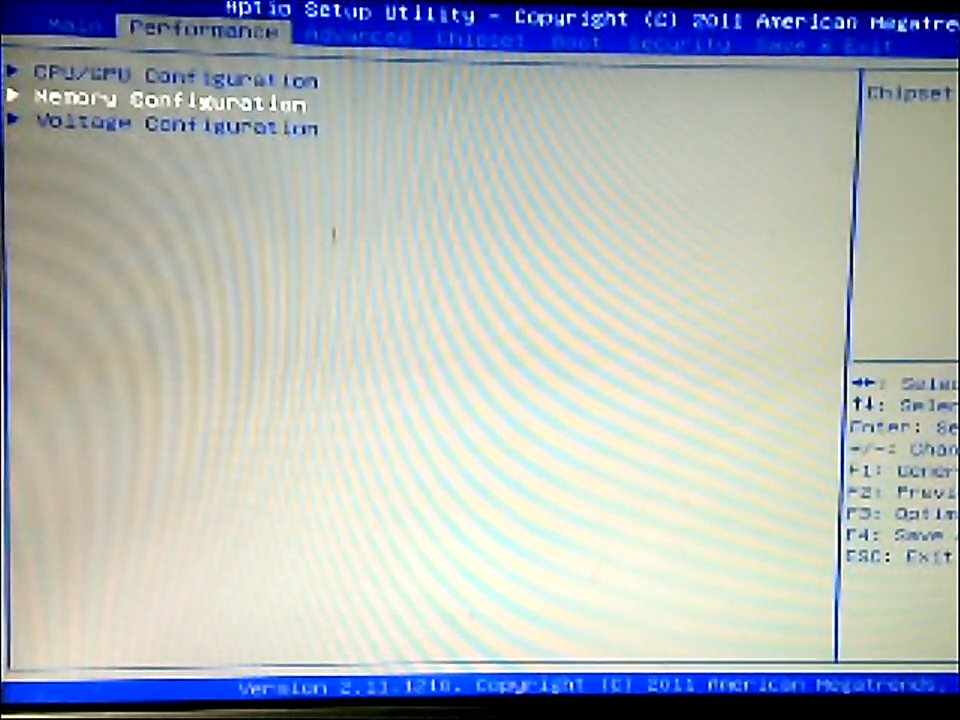
key("Up")
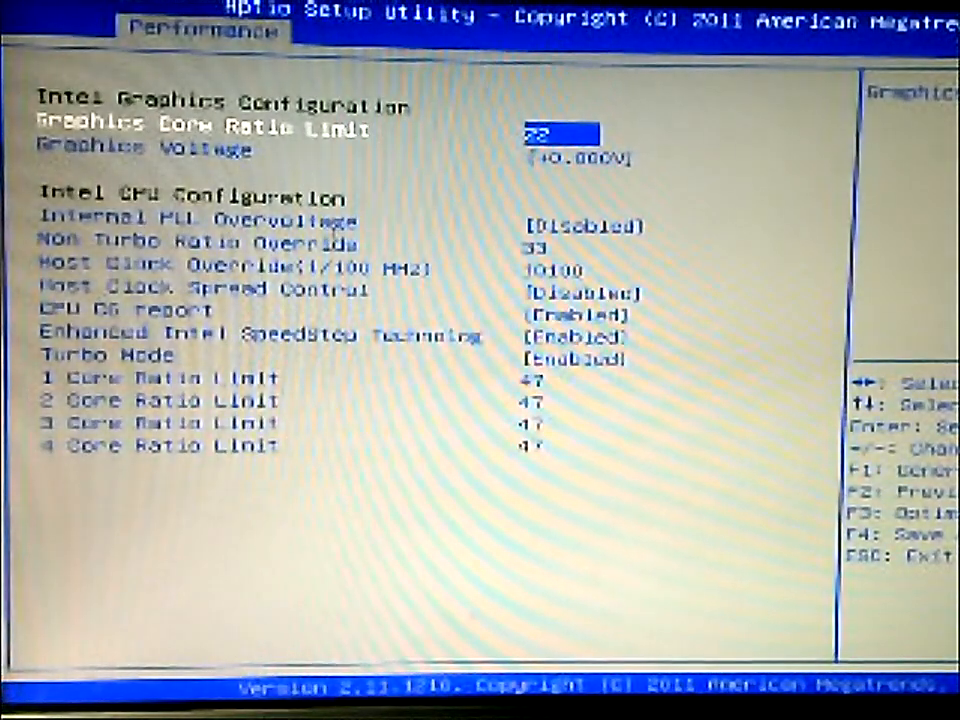
key("down")
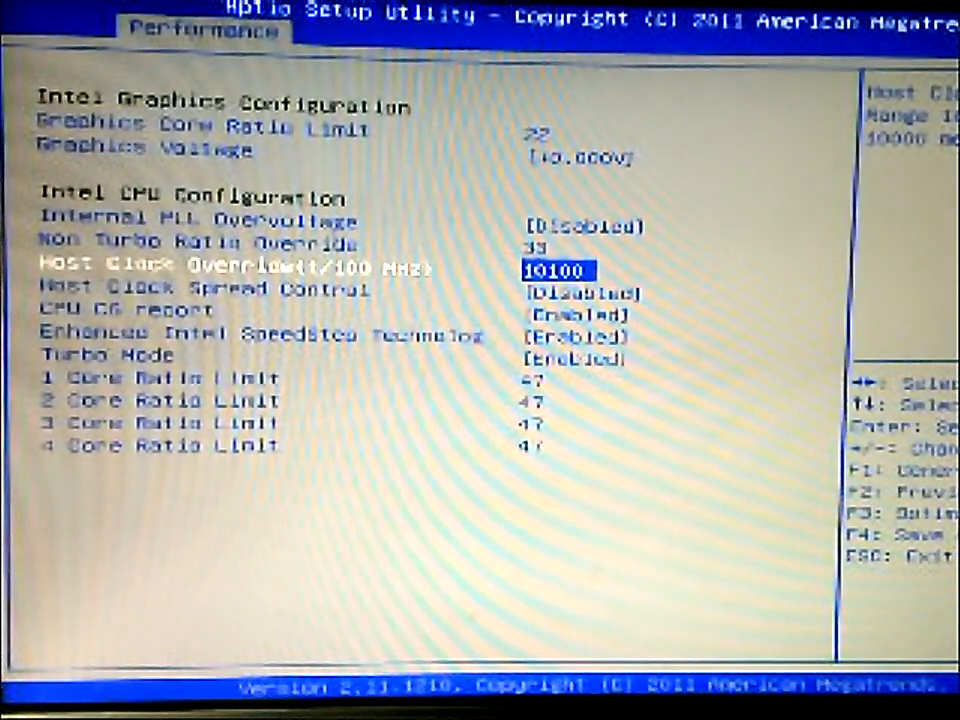
key("down")
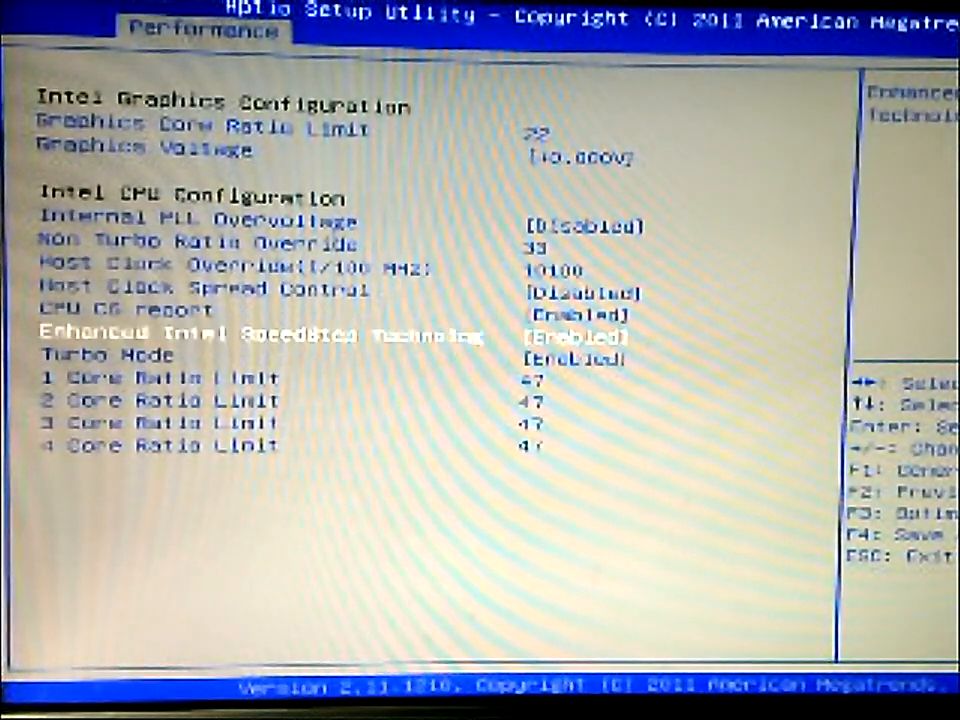
key("Down")
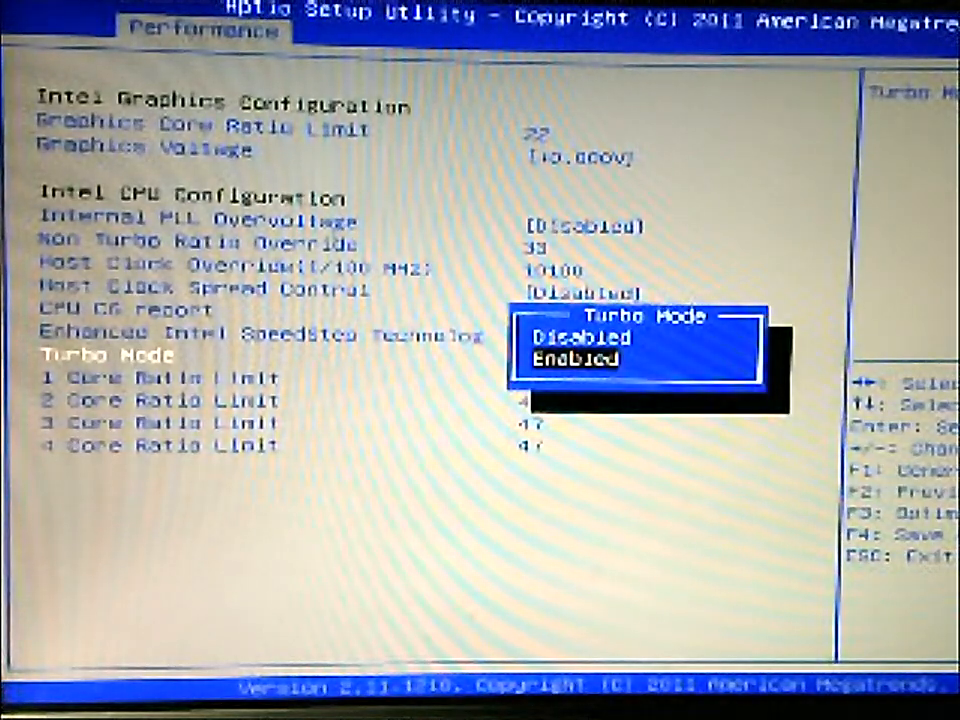
left_click(572, 338)
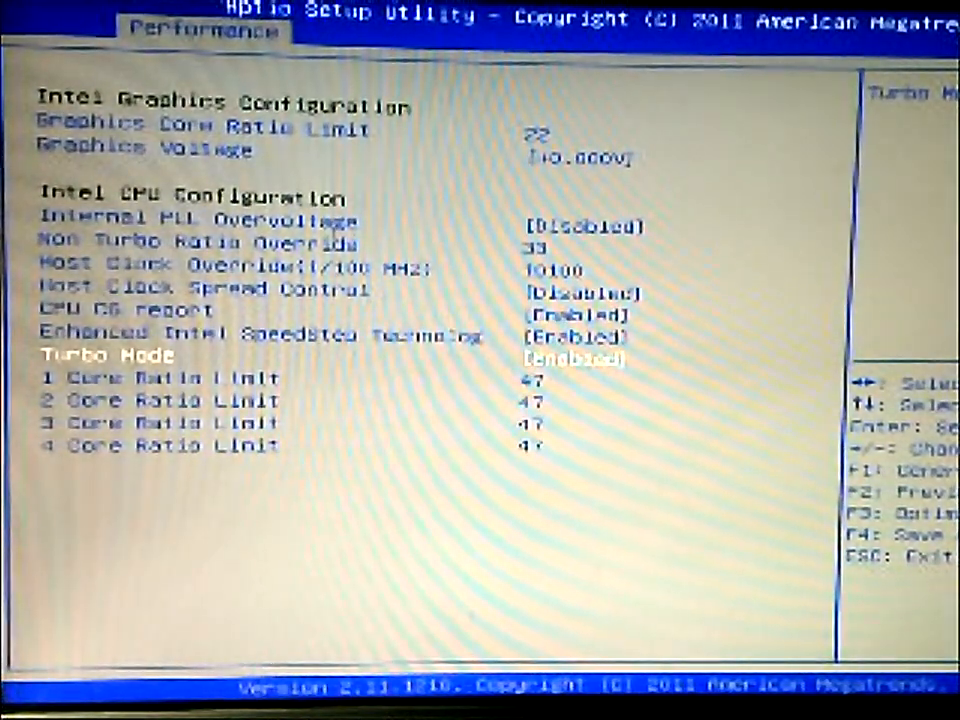
Review Memory Configuration, keeping the Standard SPD profile and browsing CAS latency and row precharge timings
key("Escape")
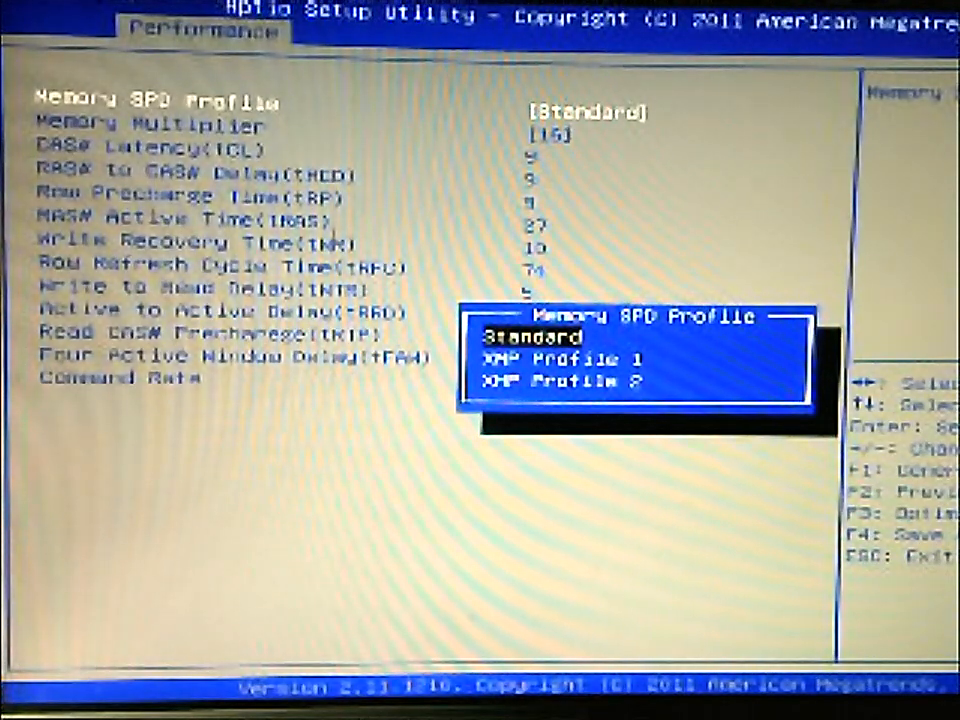
key("Down")
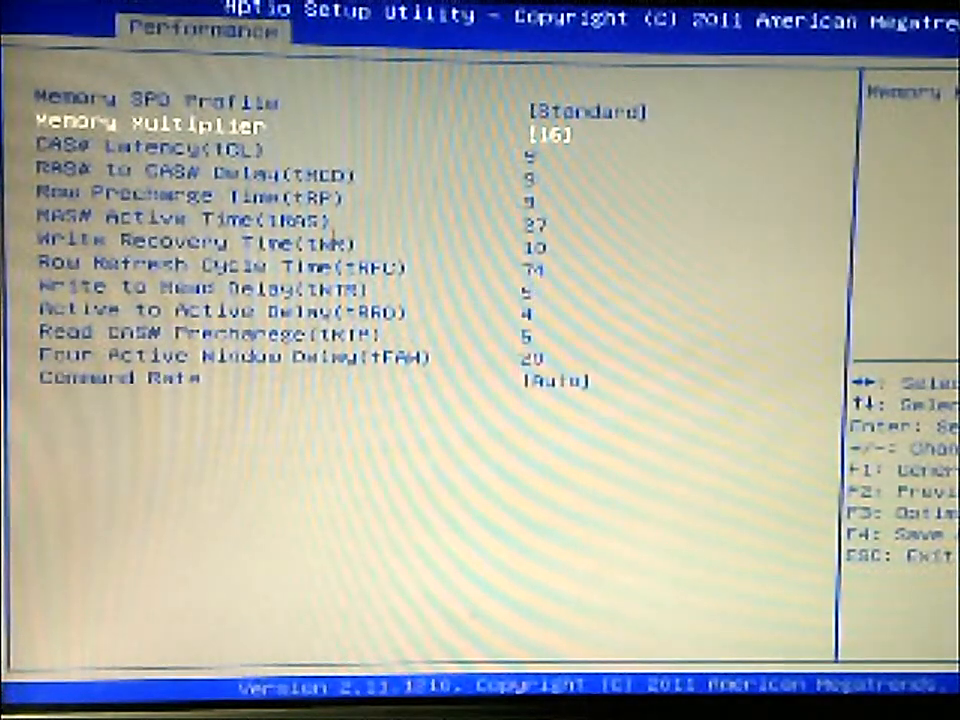
key("down")
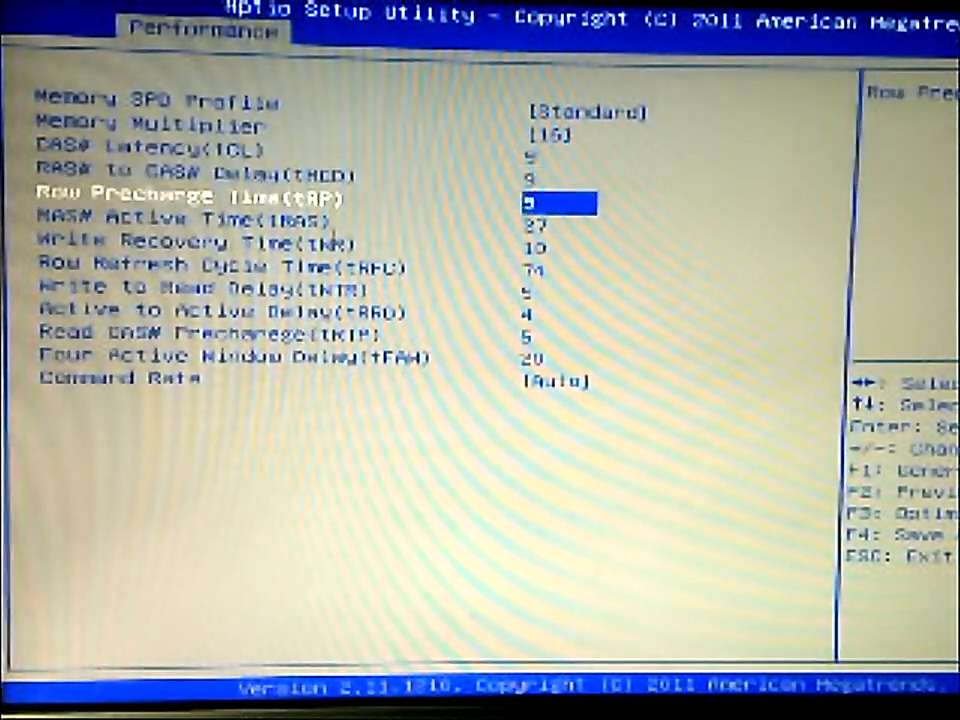
key("up")
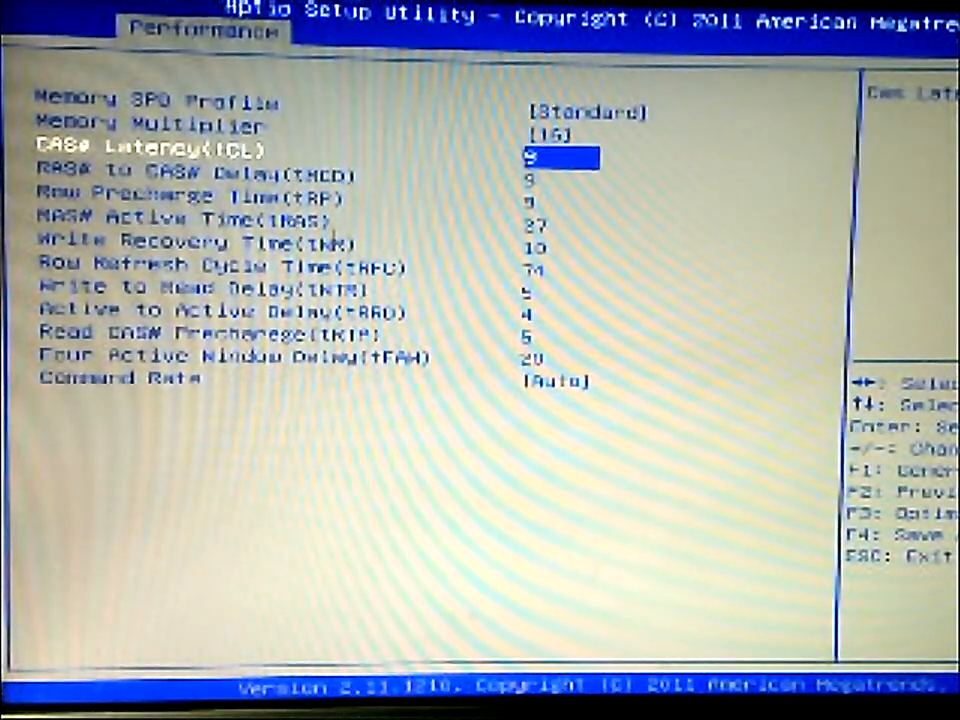
key("Escape")
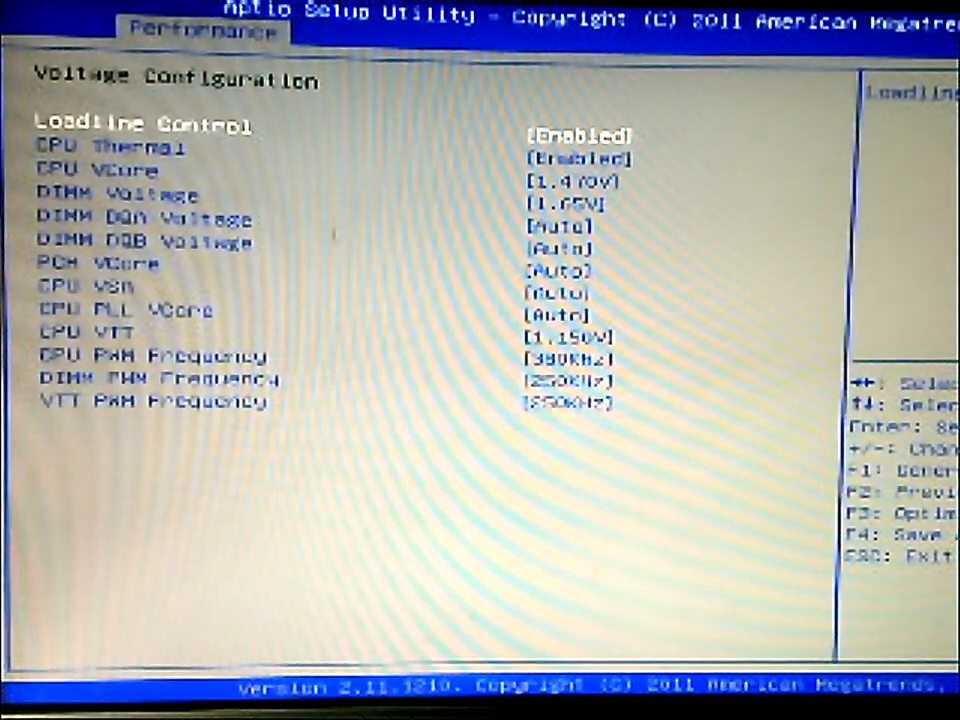
Browse the Voltage Configuration entries (CPU Thermal, DIMM DQA, DIMM Voltage, CPU VTT) without changes
key("Down")
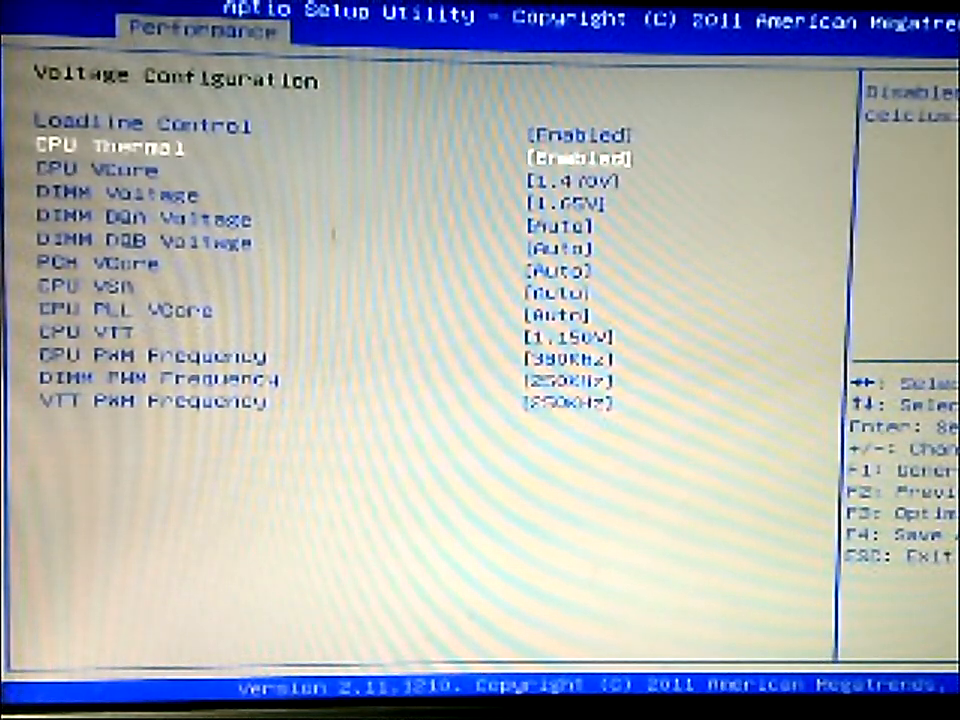
key("Down")
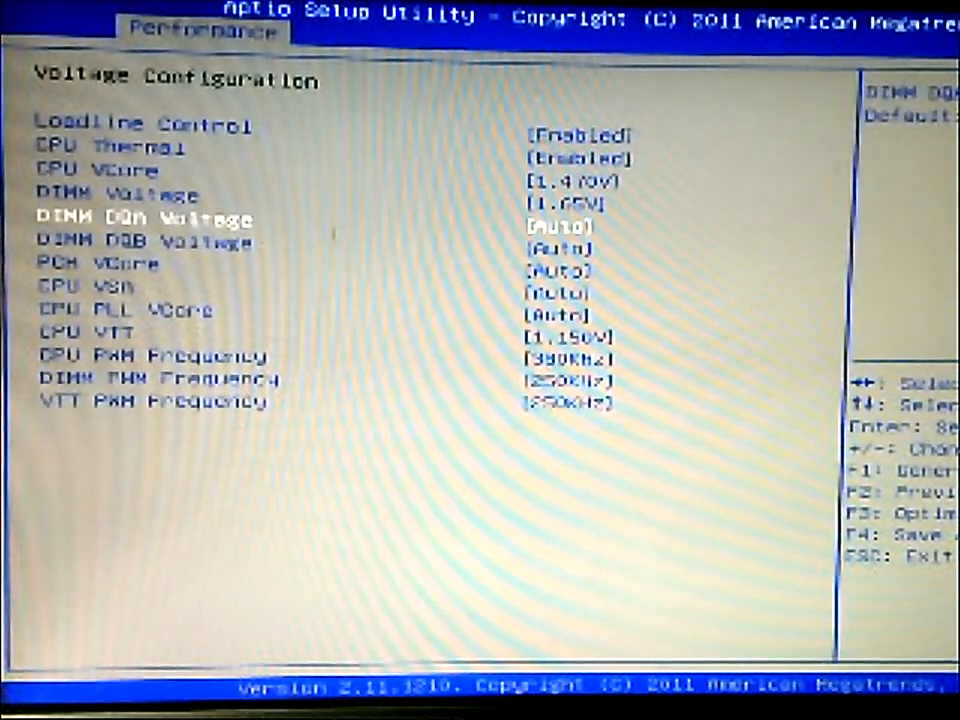
key("Down")
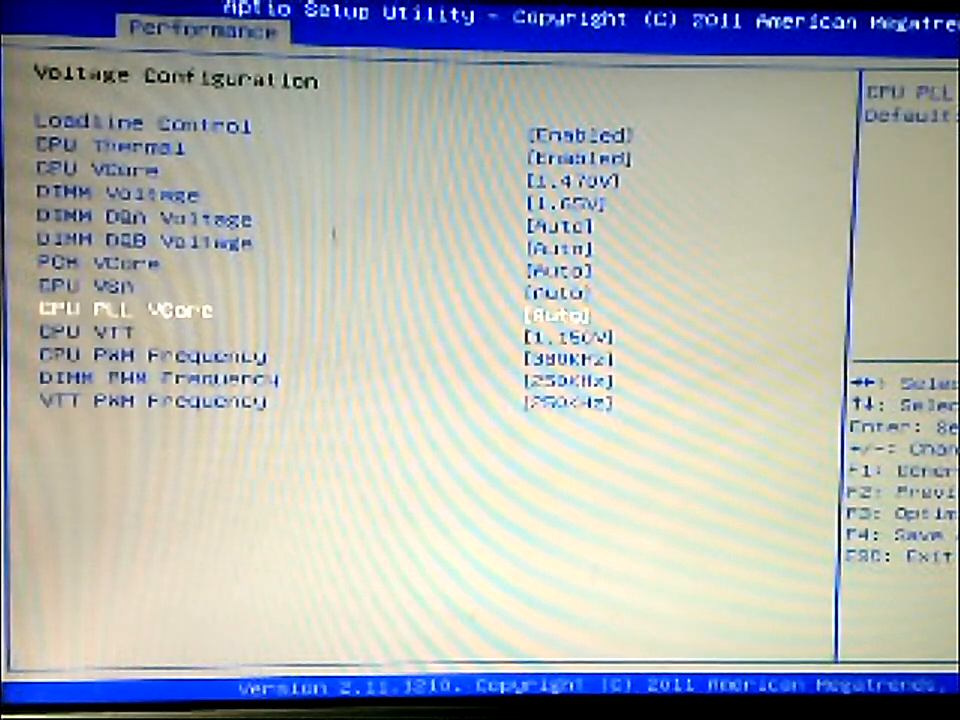
key("up")
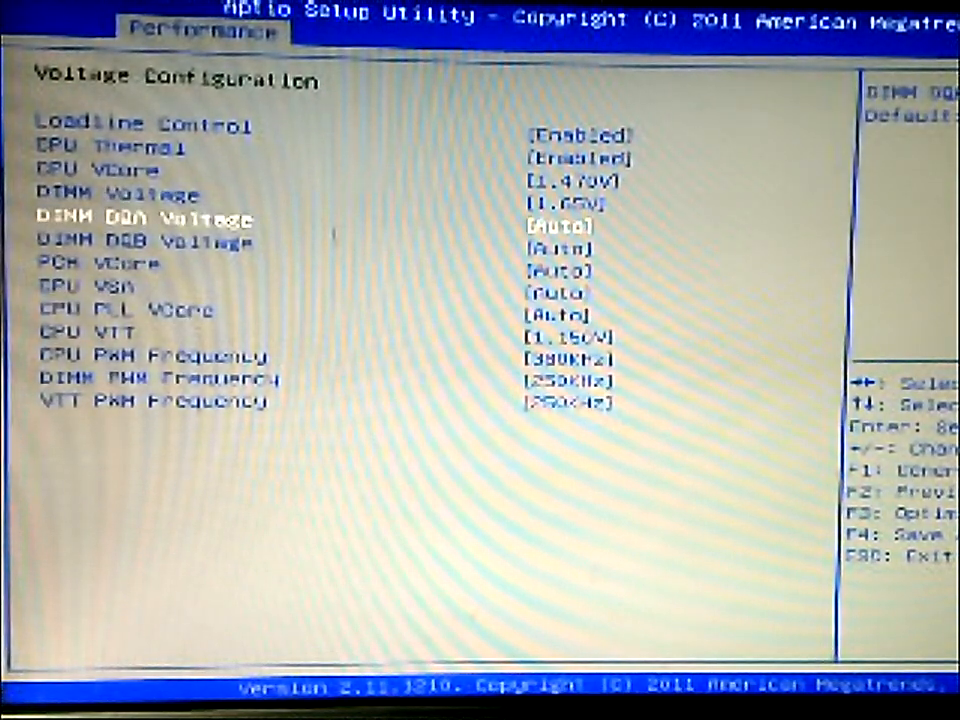
key("up")
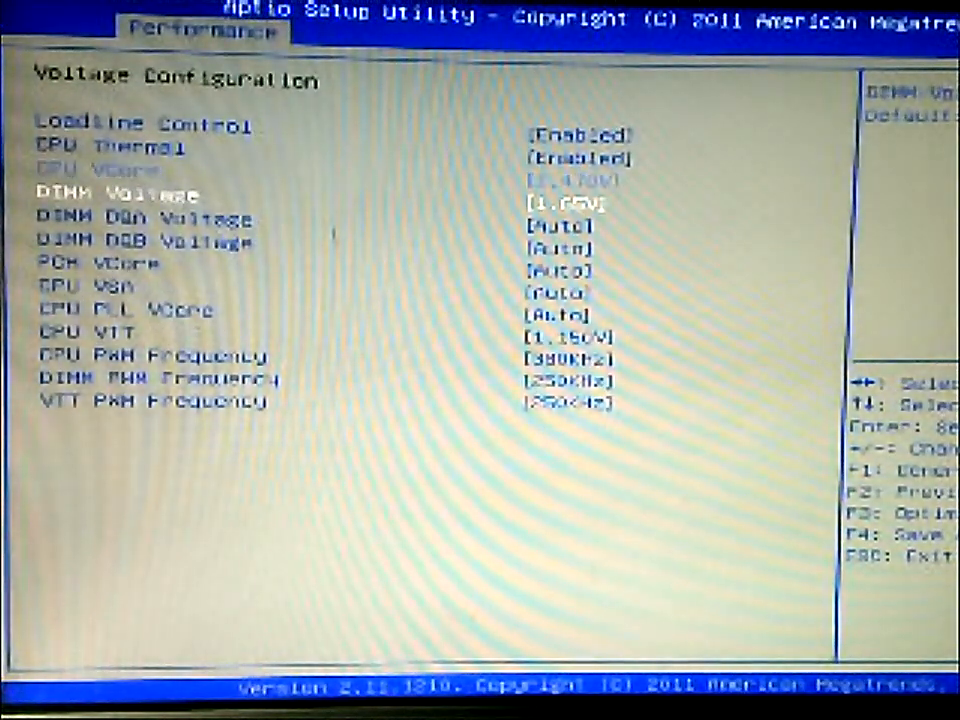
key("Up")
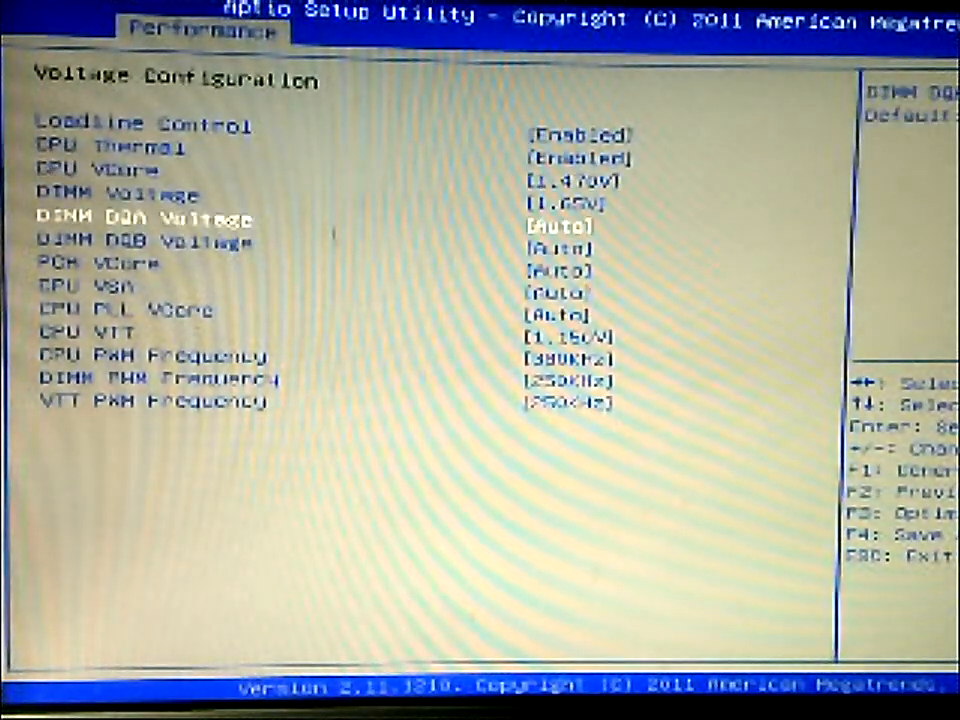
key("down")
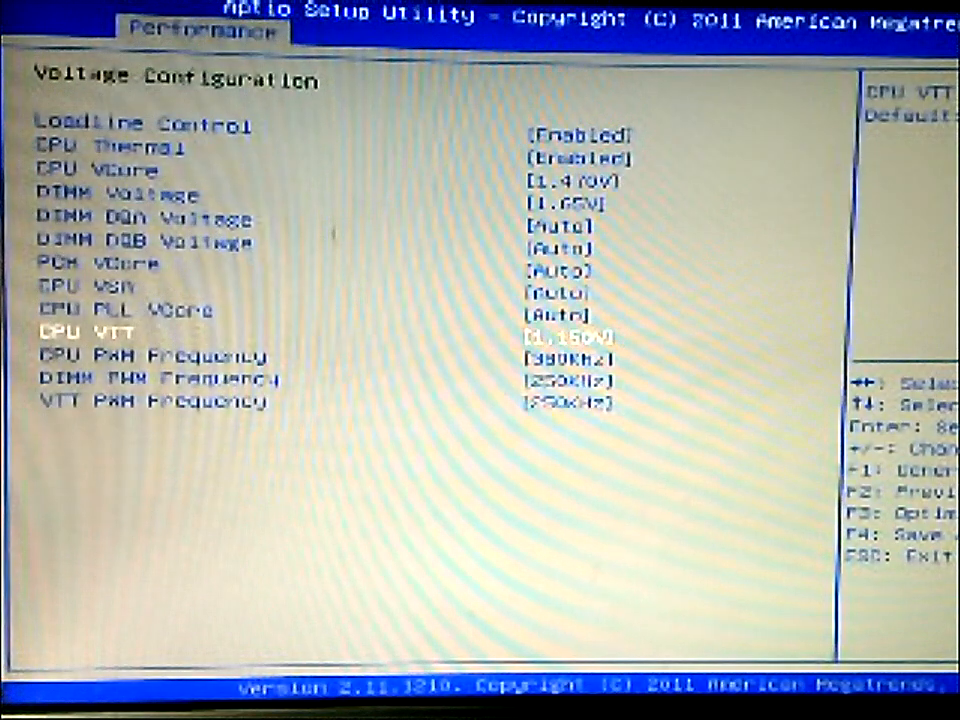
Switch to the Advanced section with SATA Configuration in RAID mode
left_click(356, 38)
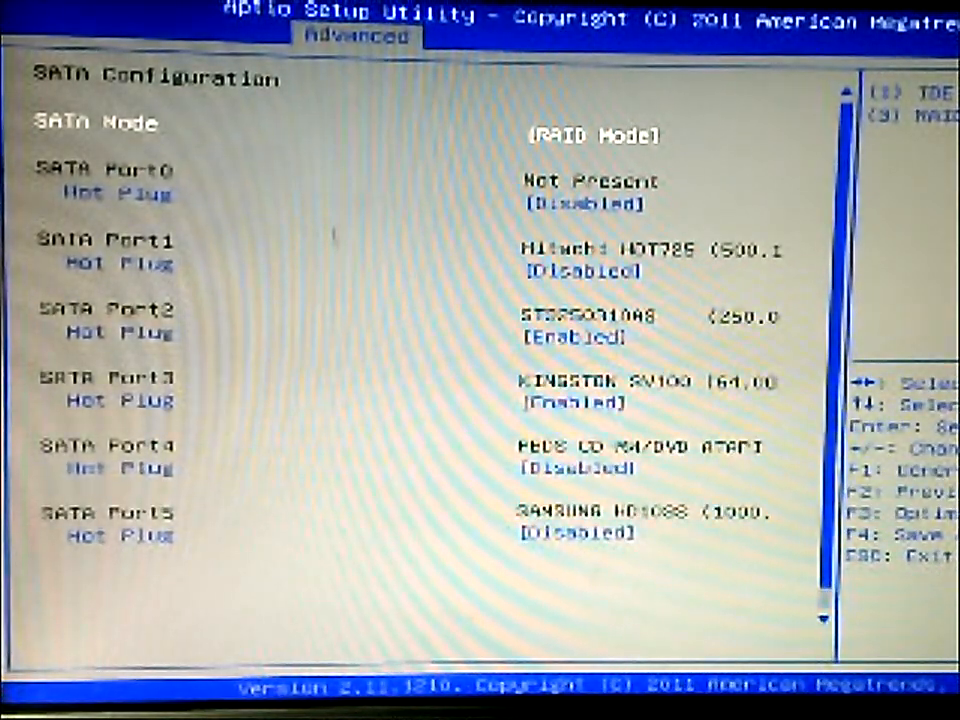
Bring up USB Configuration with legacy USB, USB 3.0 support and EHCI hand-off enabled
key("down")
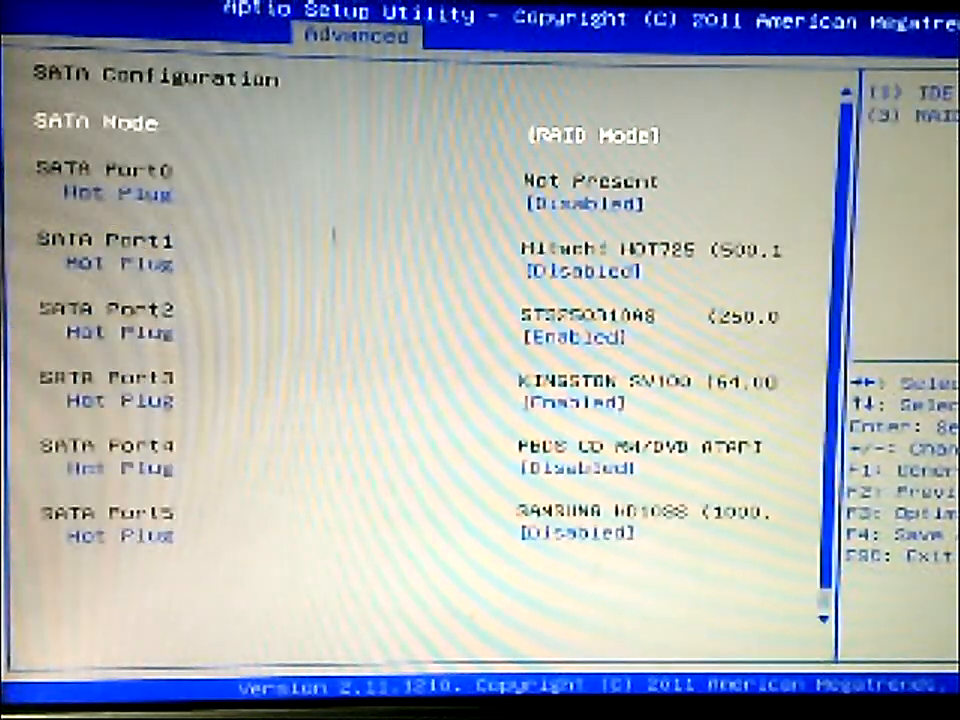
left_click(592, 136)
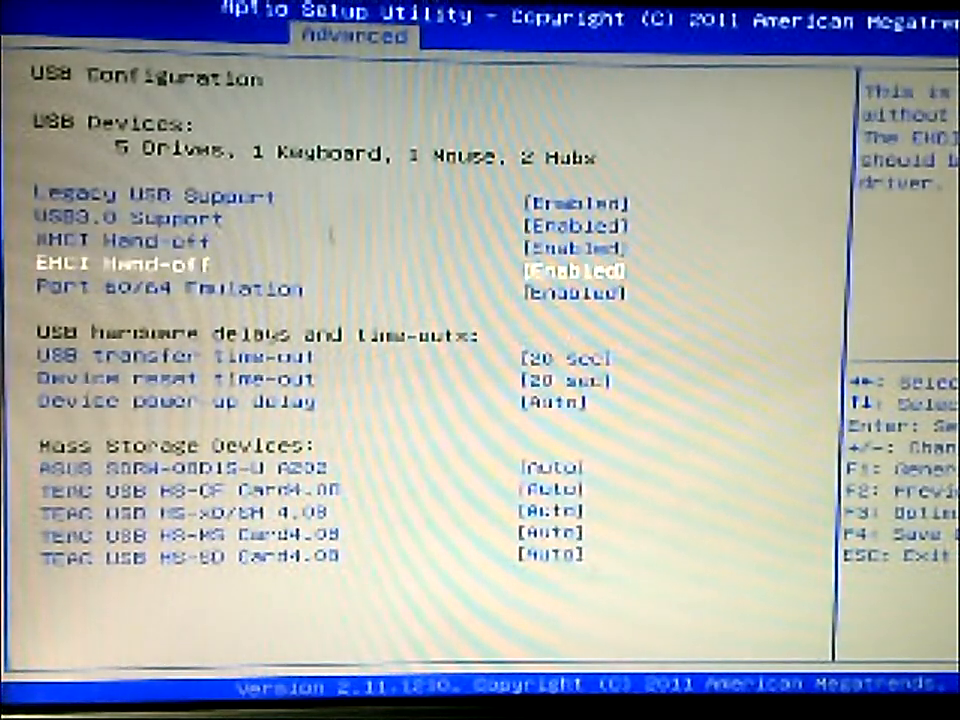
Move past Port 60/64 Emulation toward the PC Health Status monitoring page
key("Down")
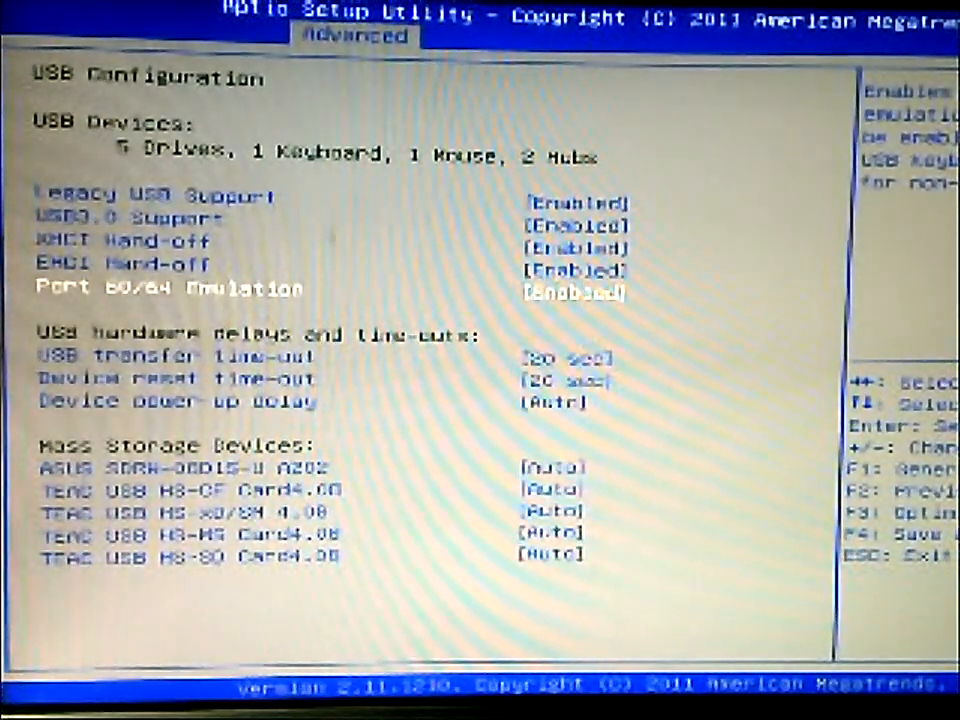
key("Down")
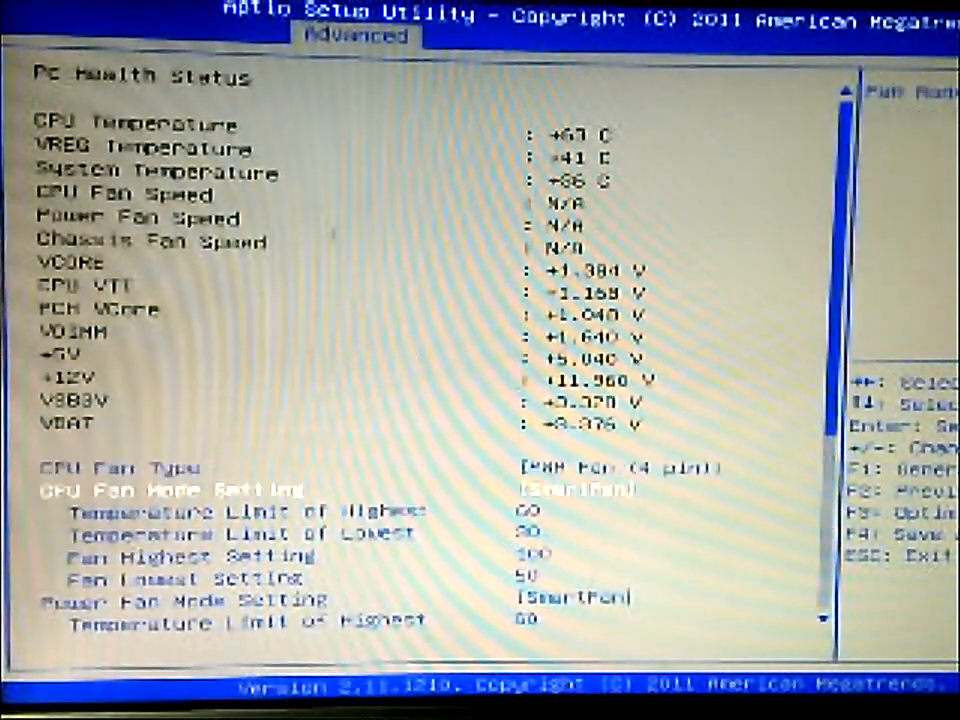
Scroll through PC Health Status readings toward the Onboard Devices Configuration page
scroll("down", 3)
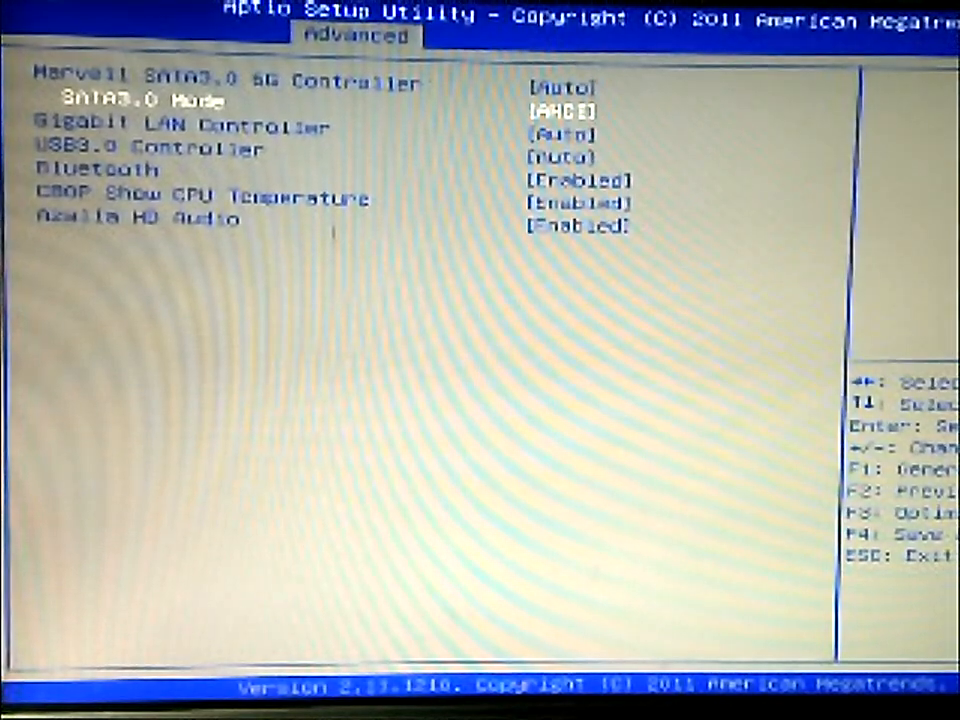
Browse Gigabit LAN and Bluetooth entries, then reach the Chipset memory information page (4096 MB, VT-d disabled)
key("down")
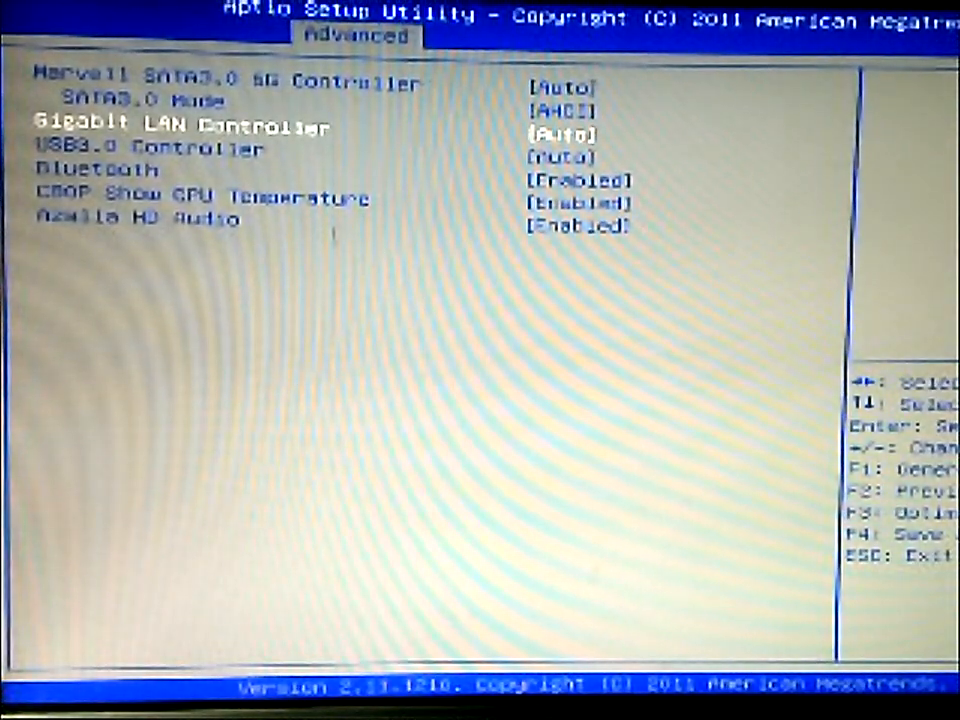
key("Down")
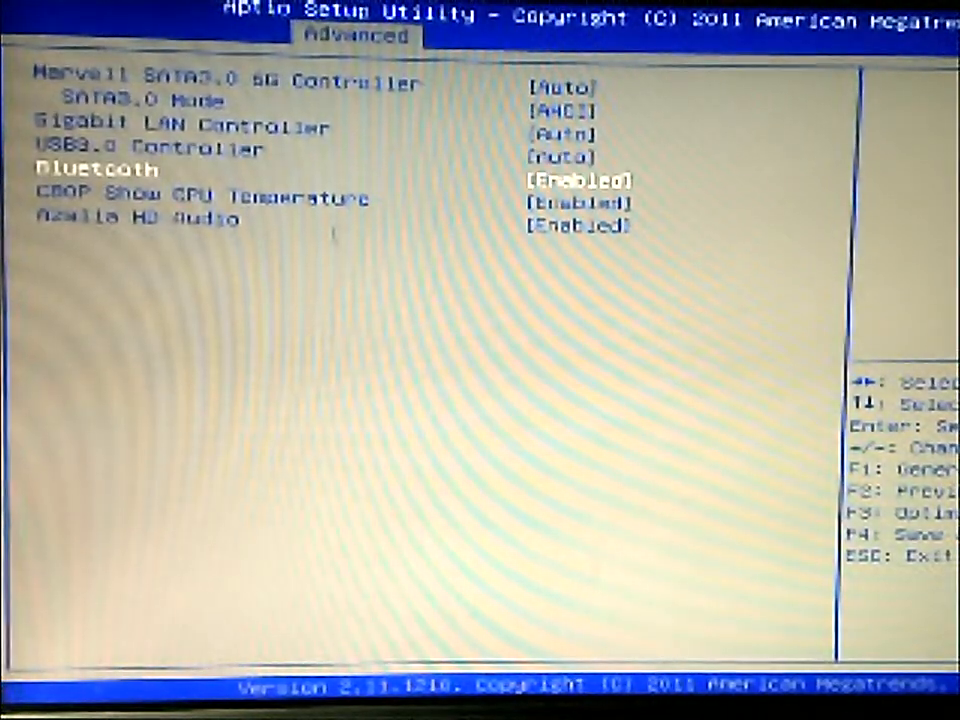
key("Down")
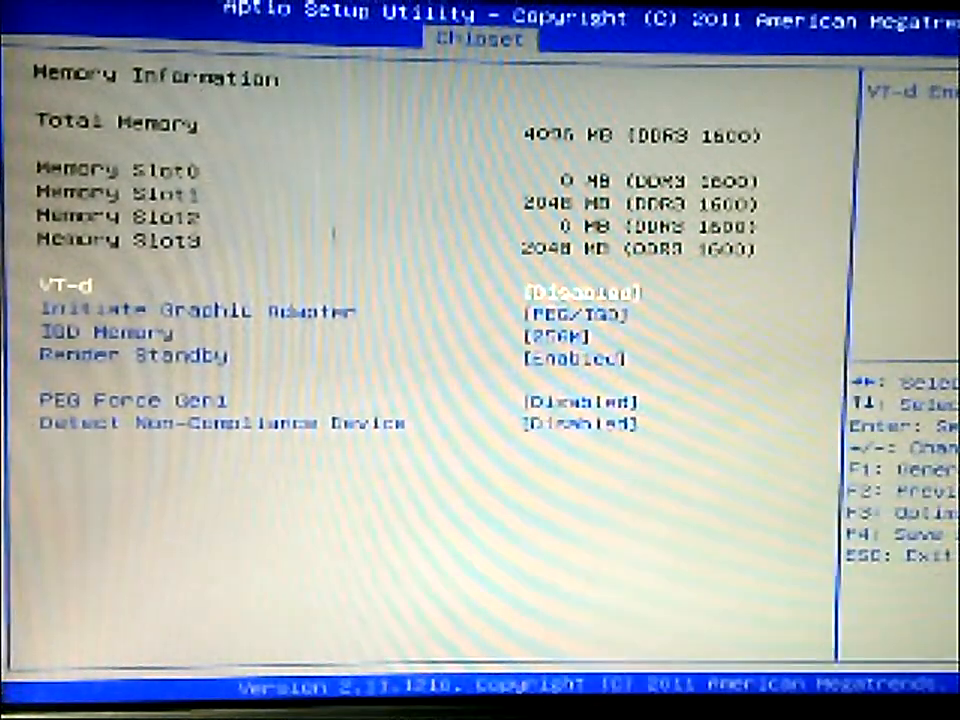
Keep PEG/IGD as the initial graphics adapter and browse Render Standby and PEG Force Gen1
key("Down")
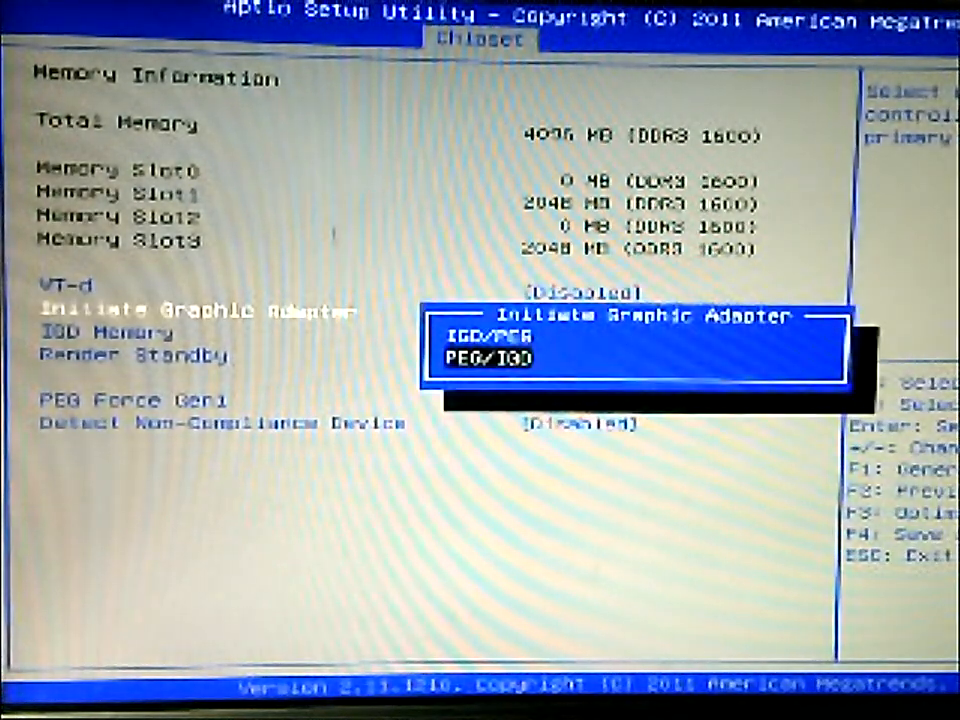
key("up")
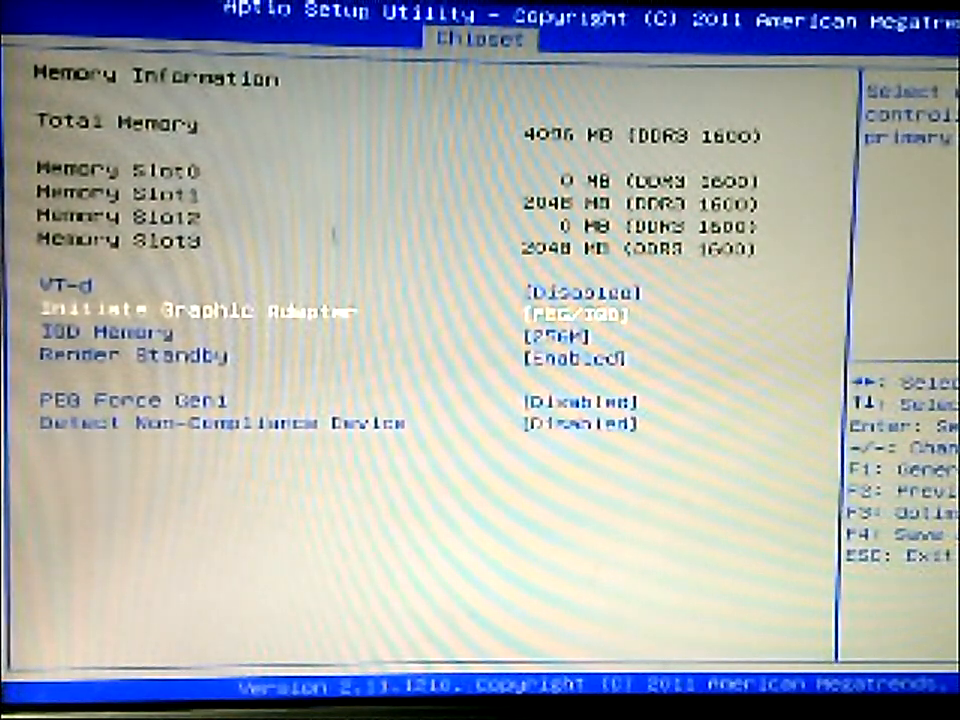
key("Down")
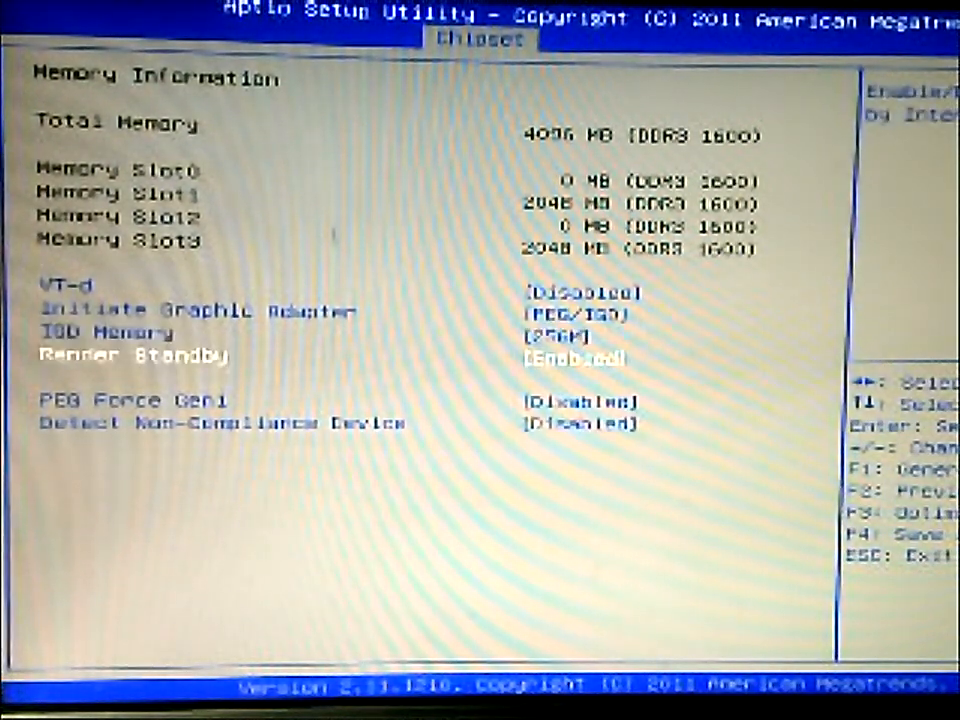
key("Down")
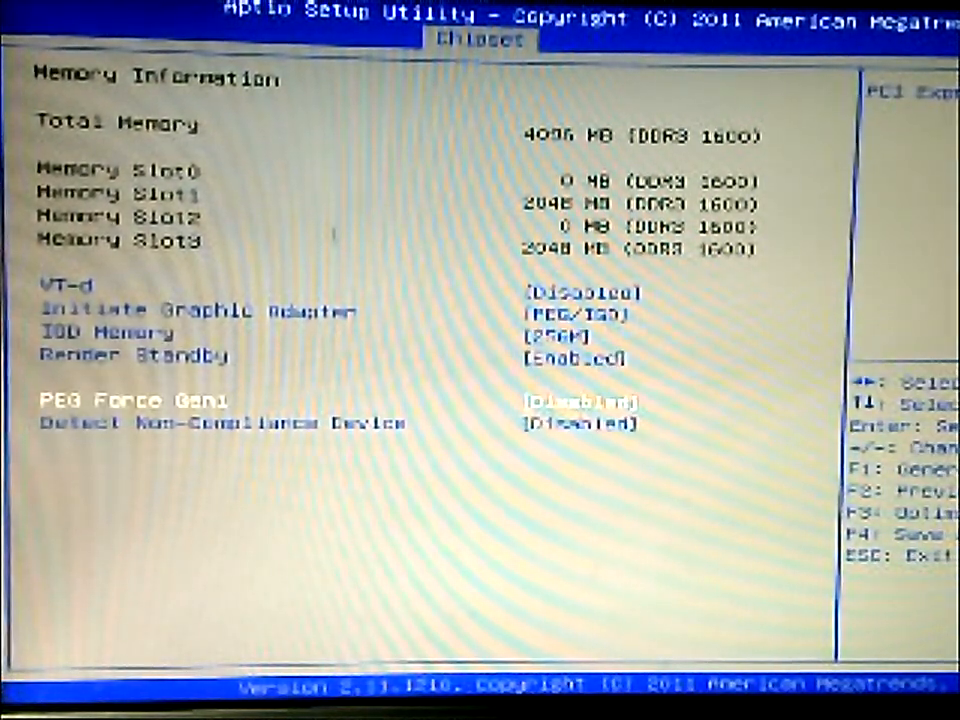
Move to Boot Configuration with boot option priorities and Setup Prompt Timeout 0
key("Down")
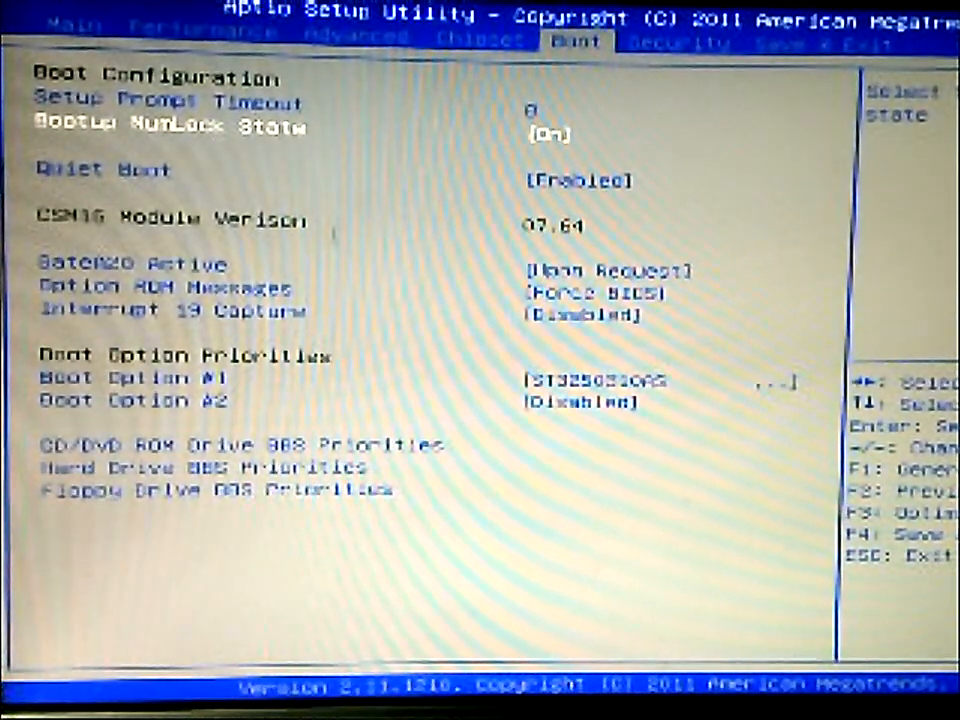
key("Up")
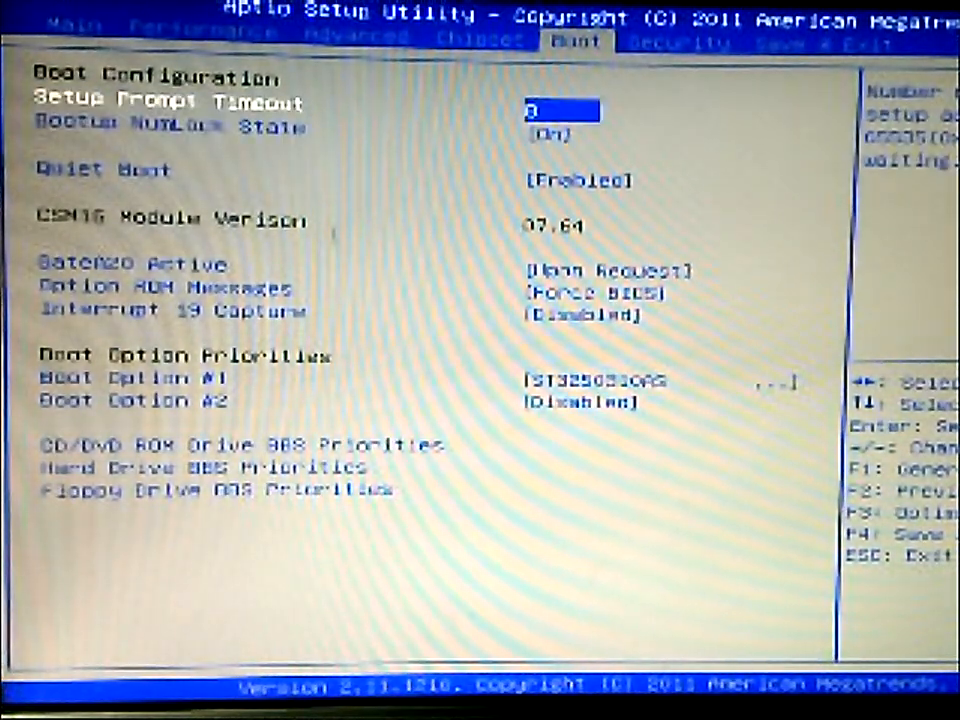